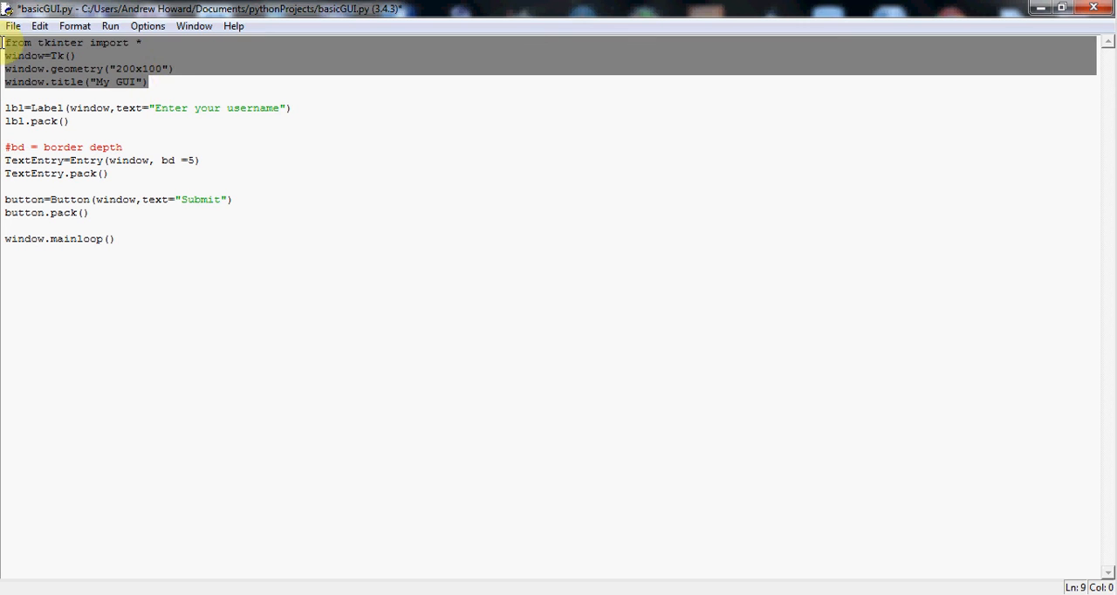
# Walk through the opening script lines by selecting words on them.
pyautogui.click(148, 81)
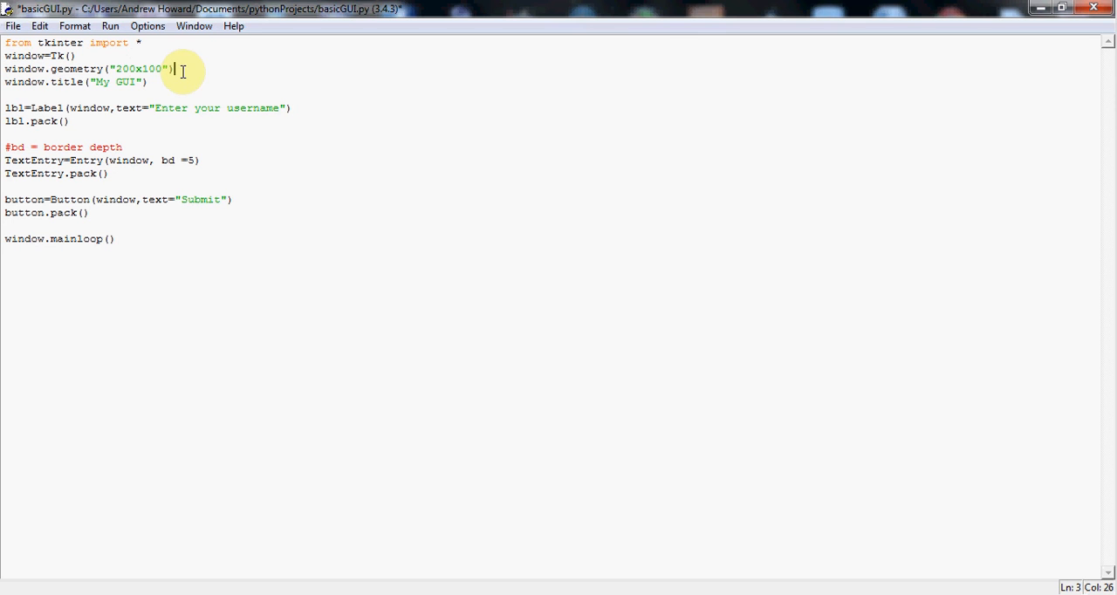
pyautogui.moveTo(37, 94)
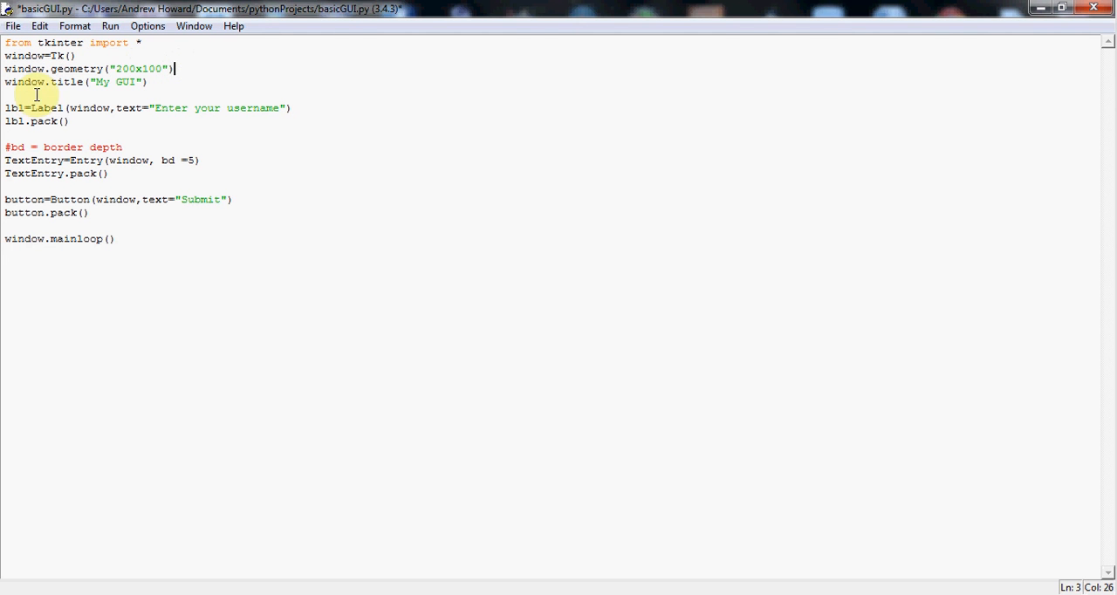
pyautogui.moveTo(88, 93)
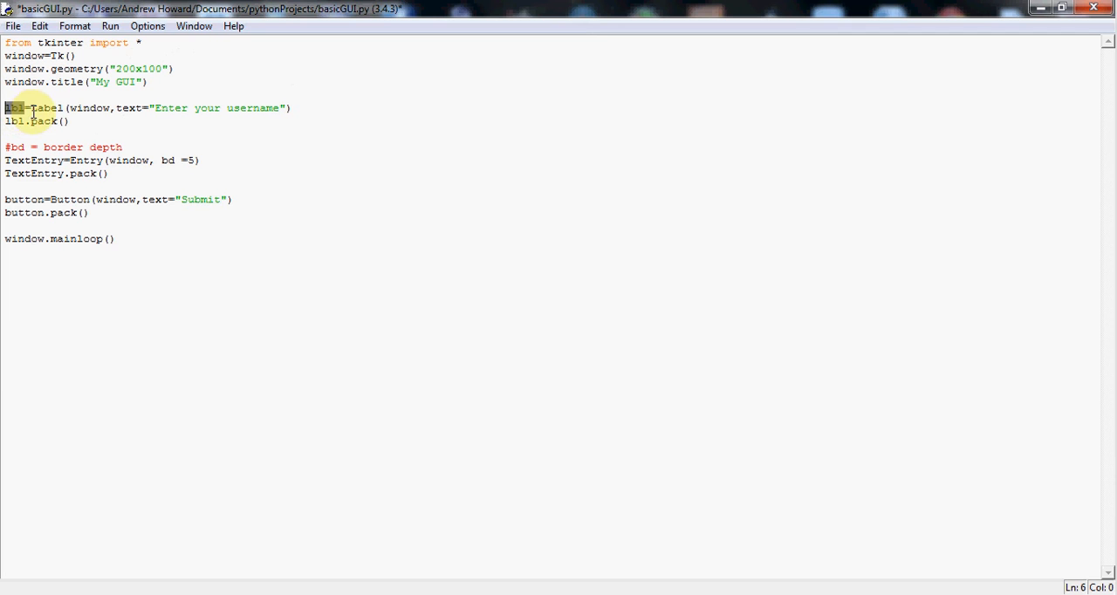
pyautogui.doubleClick(44, 108)
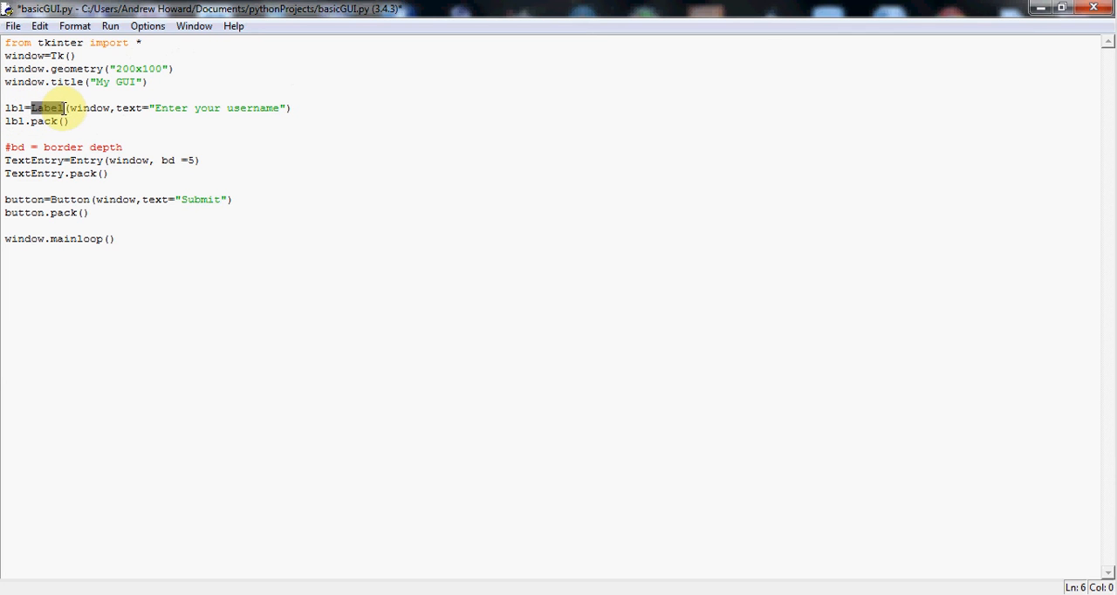
pyautogui.click(31, 108)
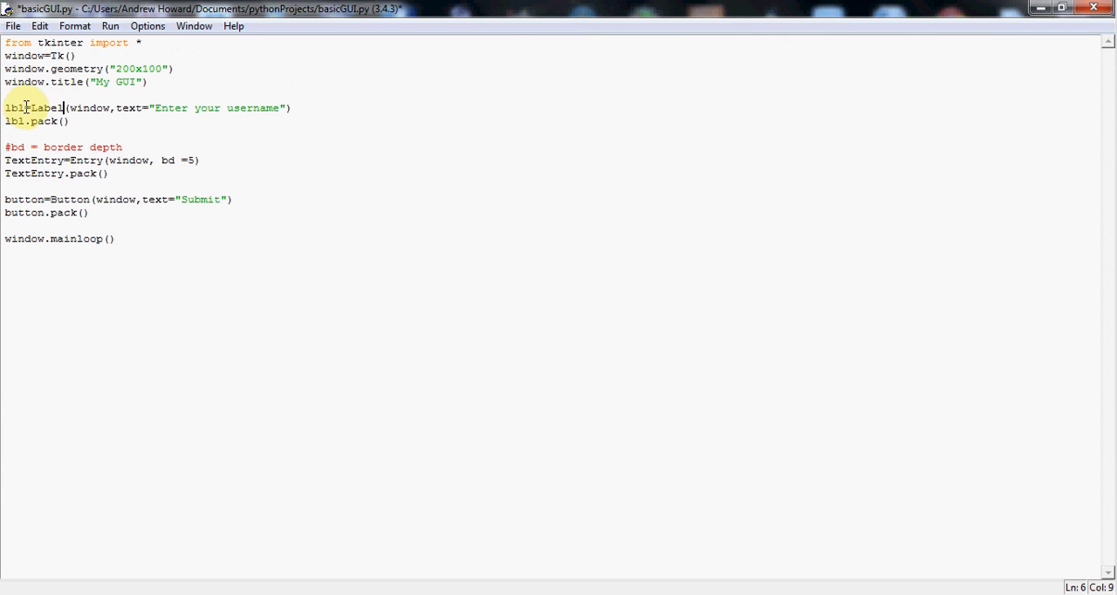
pyautogui.click(64, 108)
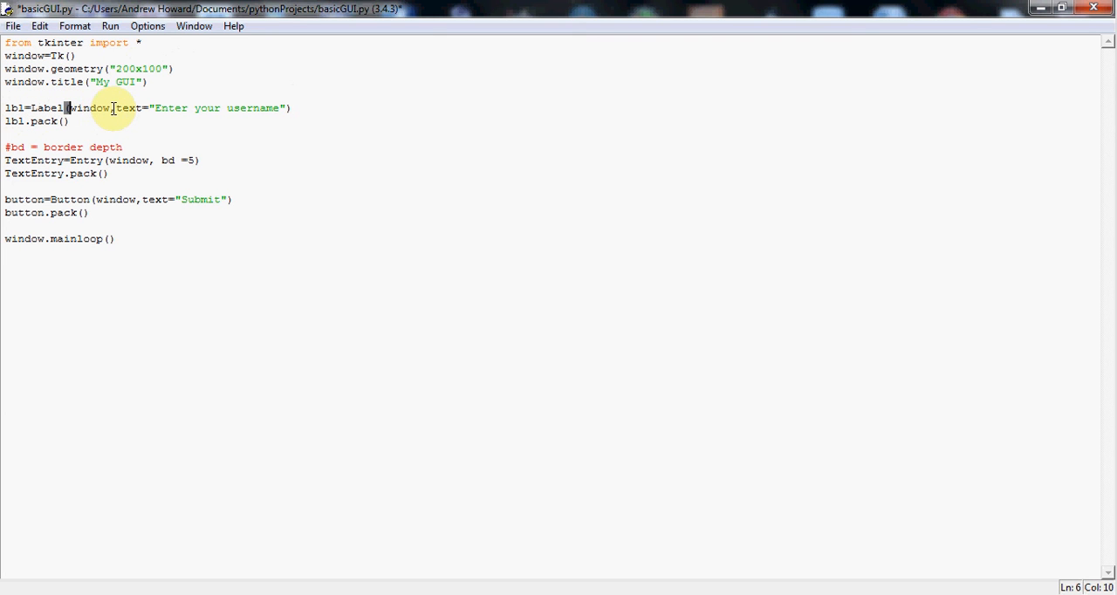
pyautogui.doubleClick(91, 107)
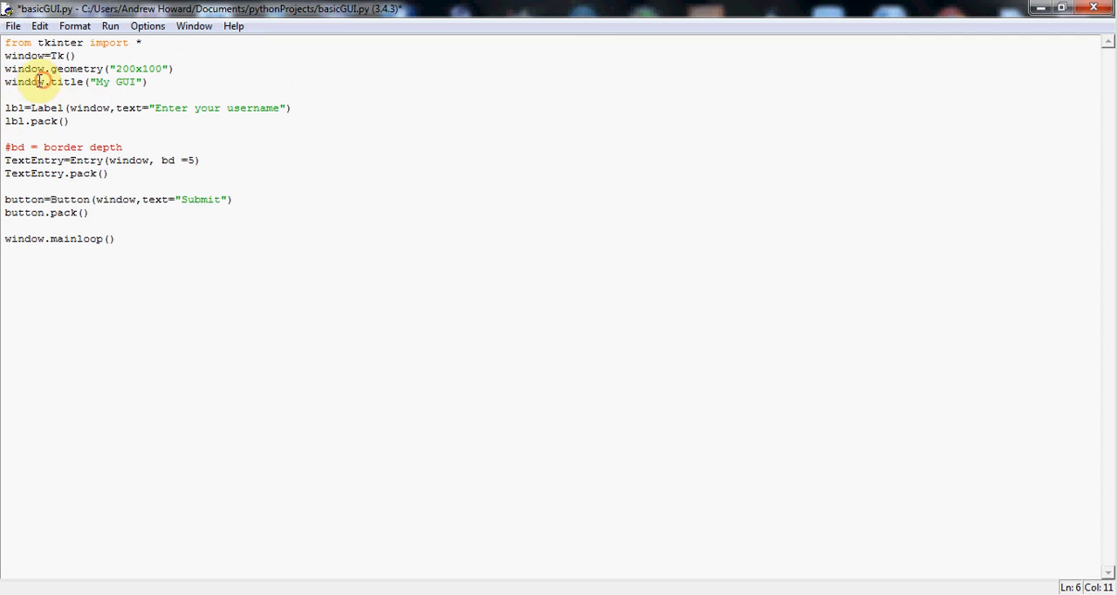
pyautogui.doubleClick(23, 81)
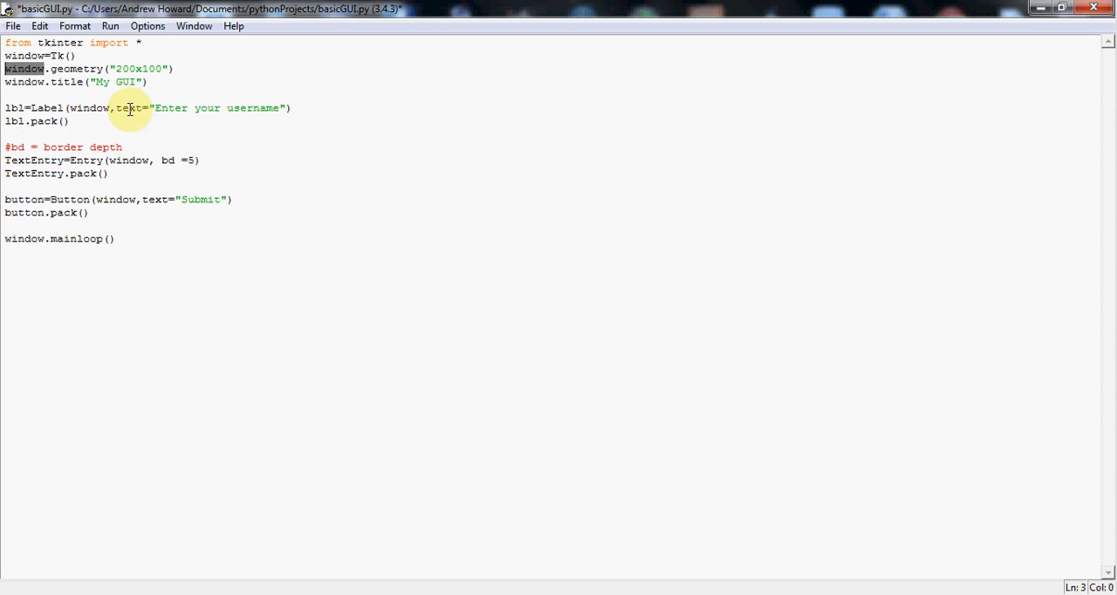
pyautogui.click(114, 107)
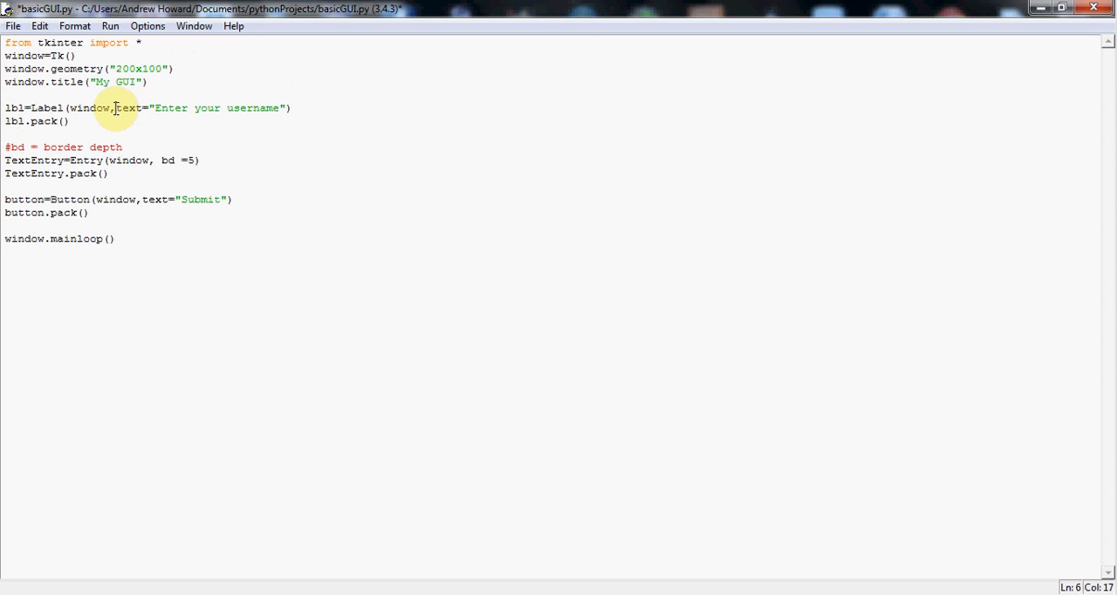
pyautogui.doubleClick(129, 107)
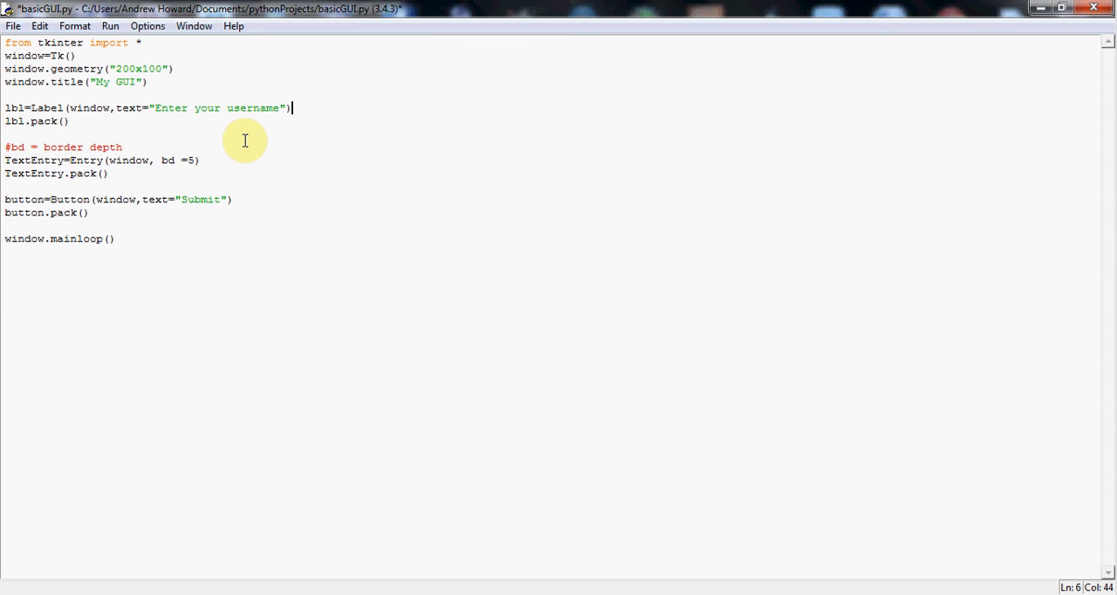
pyautogui.moveTo(155, 107)
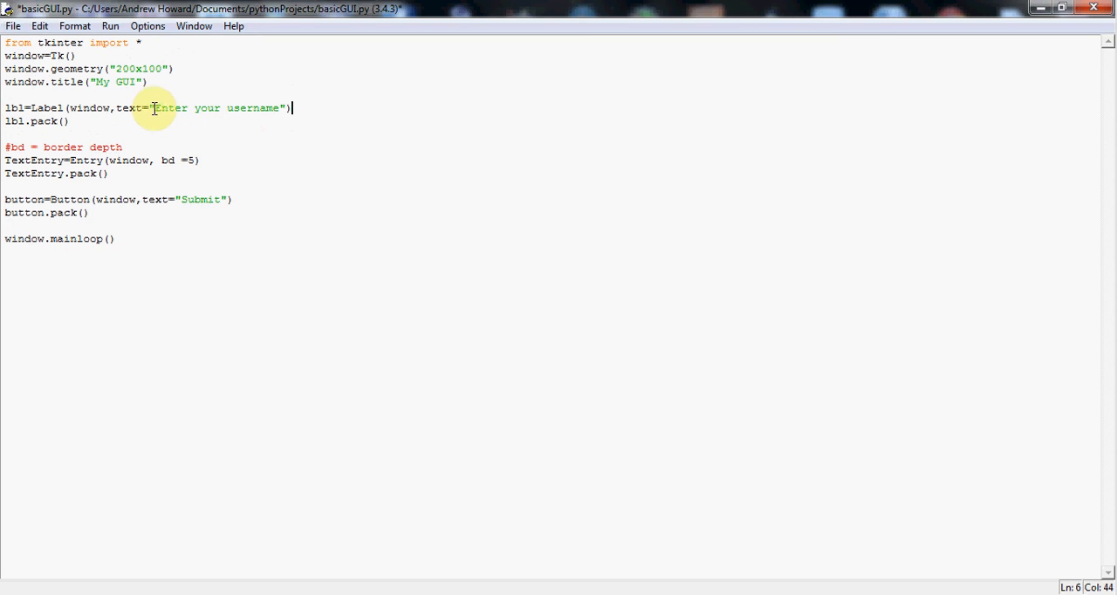
# Highlight parts of the next script lines while explaining the code.
pyautogui.moveTo(155, 107); pyautogui.dragTo(279, 108)
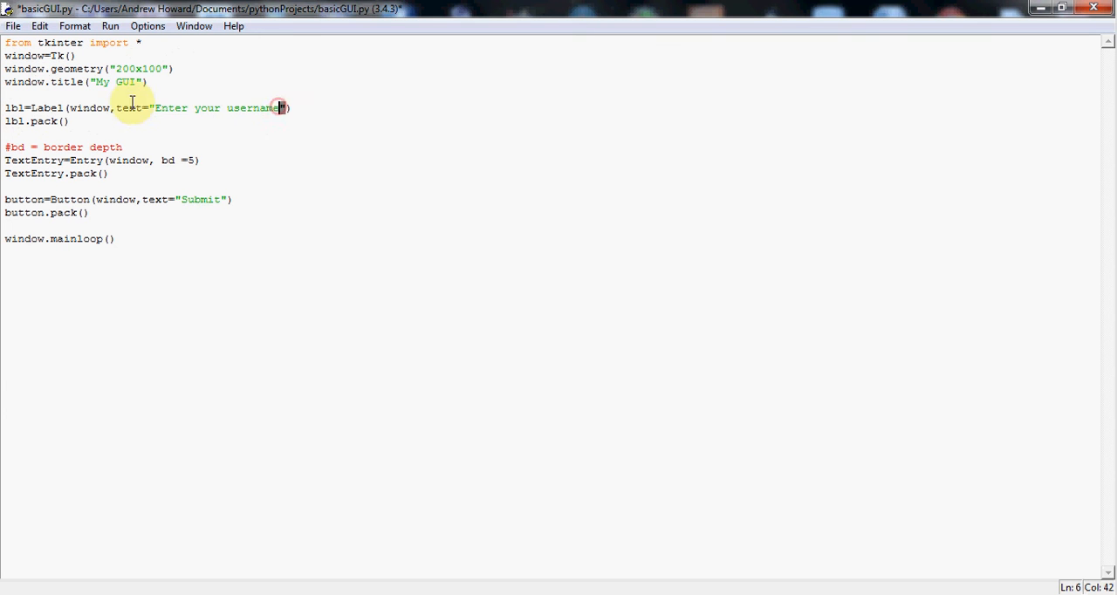
pyautogui.moveTo(297, 107)
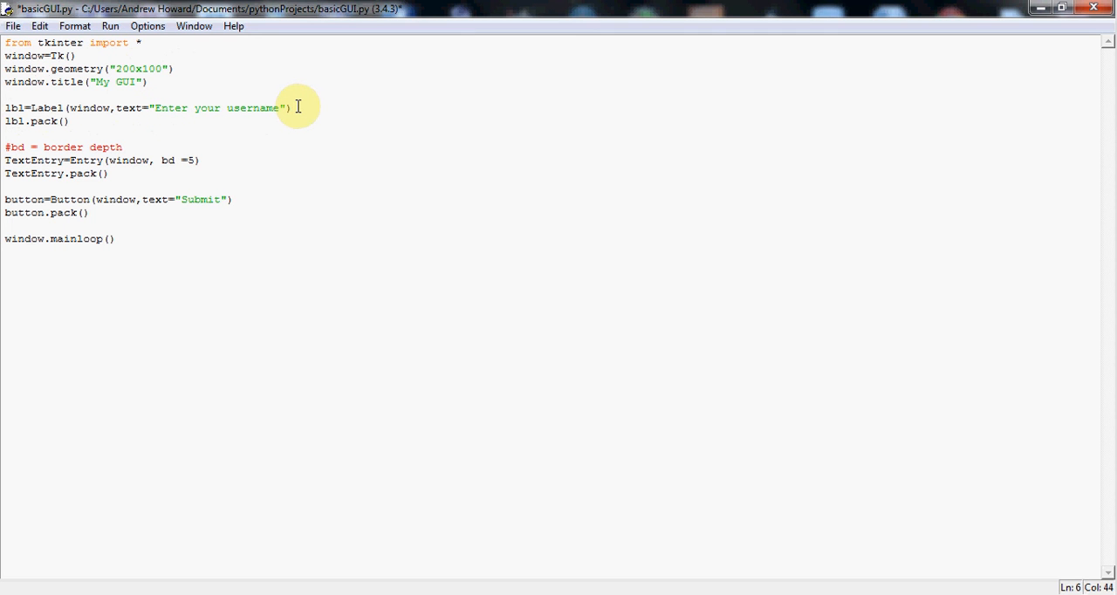
pyautogui.doubleClick(37, 121)
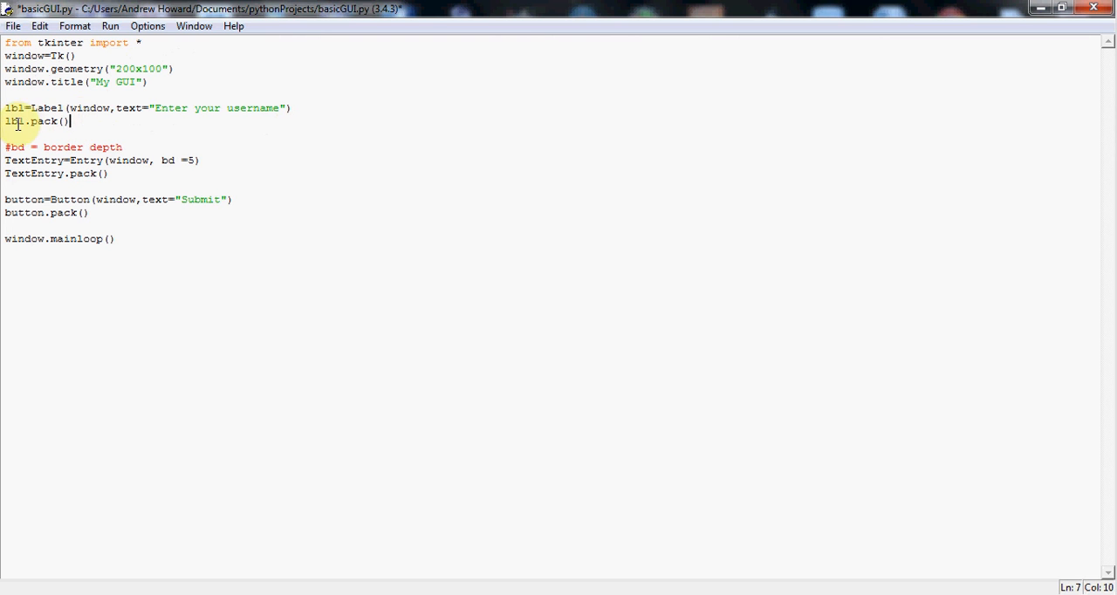
pyautogui.doubleClick(15, 121)
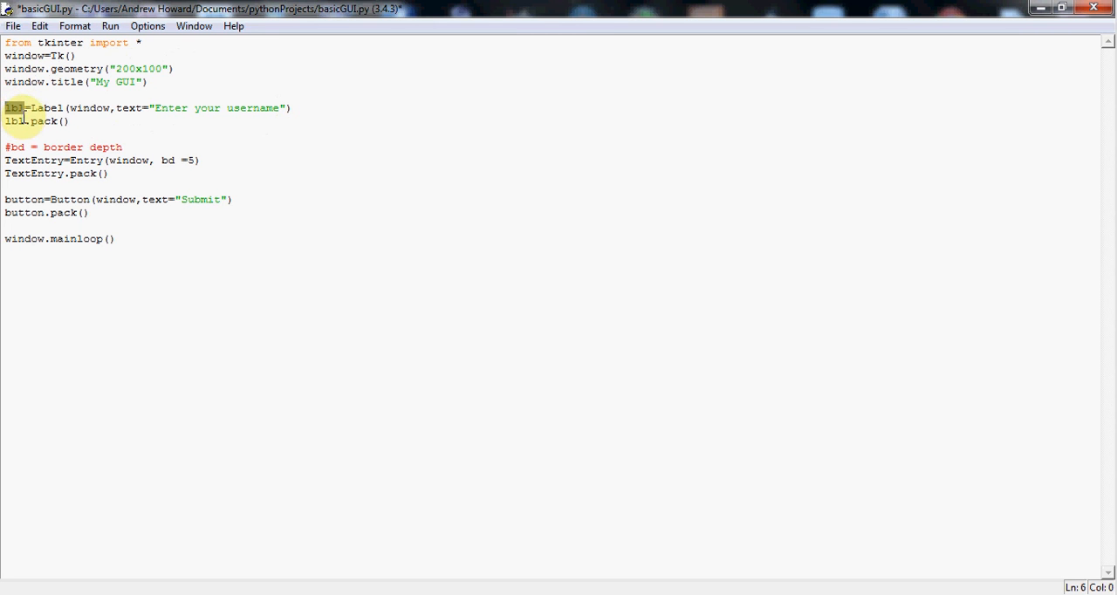
pyautogui.click(13, 121)
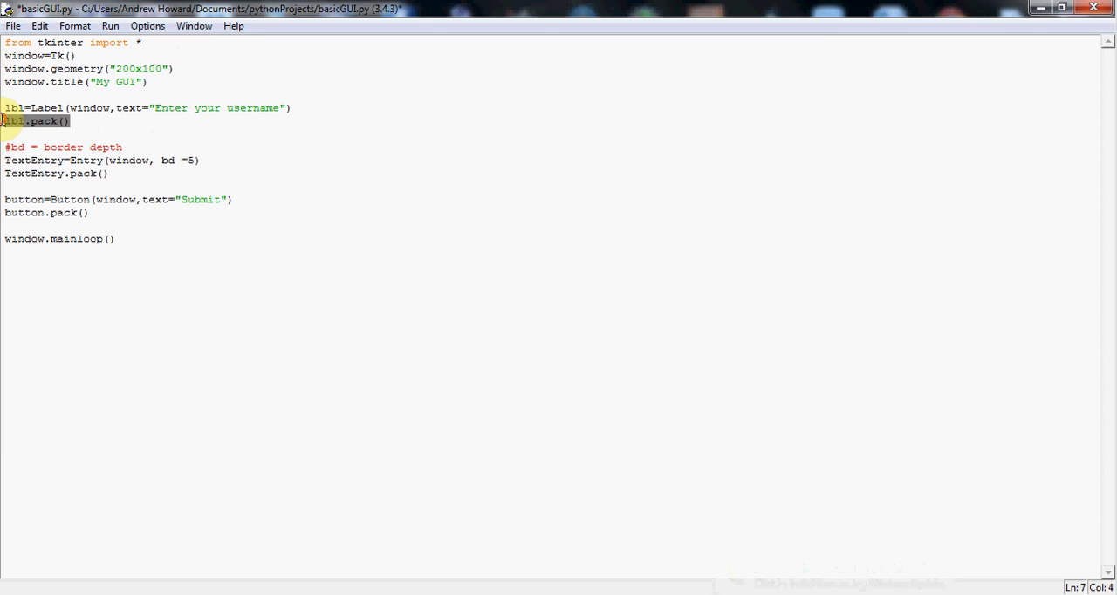
pyautogui.click(72, 121)
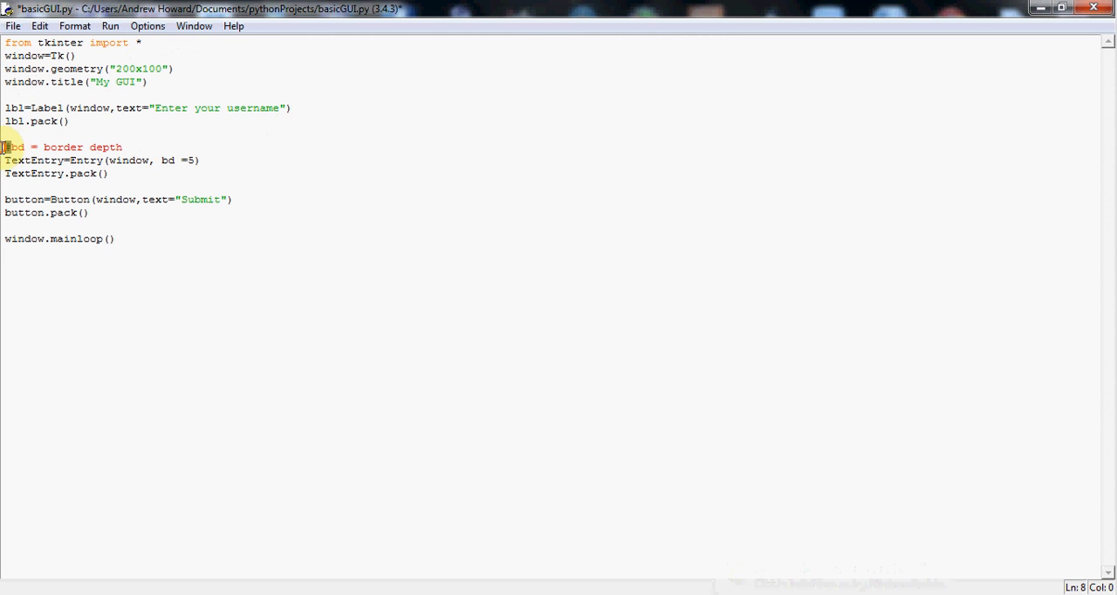
# Mark the spot after 'window' in TextEntry=Entry for the comma before bd =5.
pyautogui.click(24, 147)
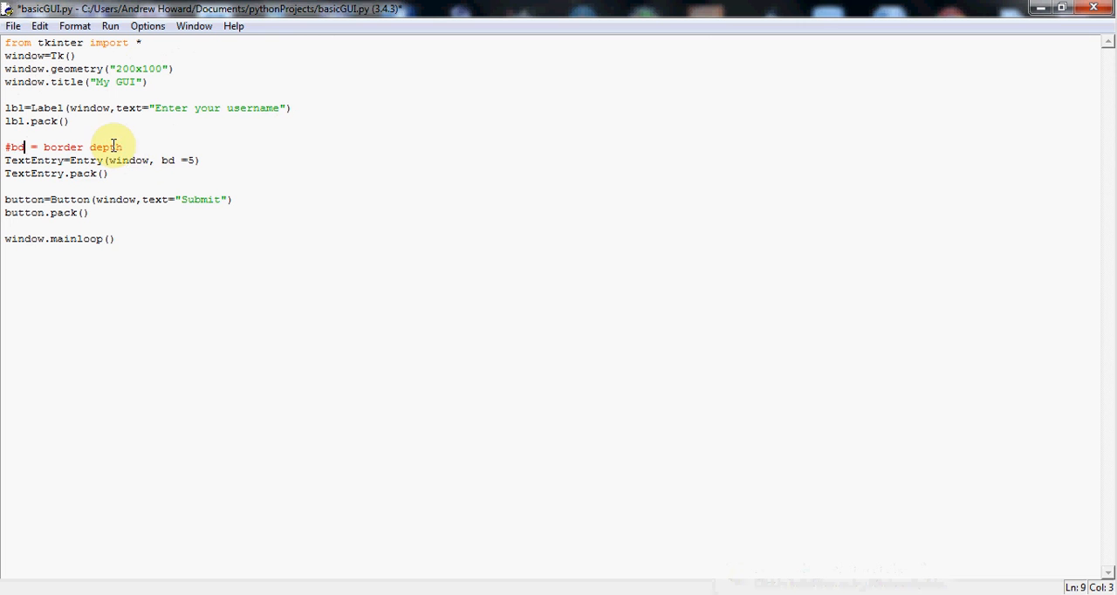
pyautogui.moveTo(140, 142)
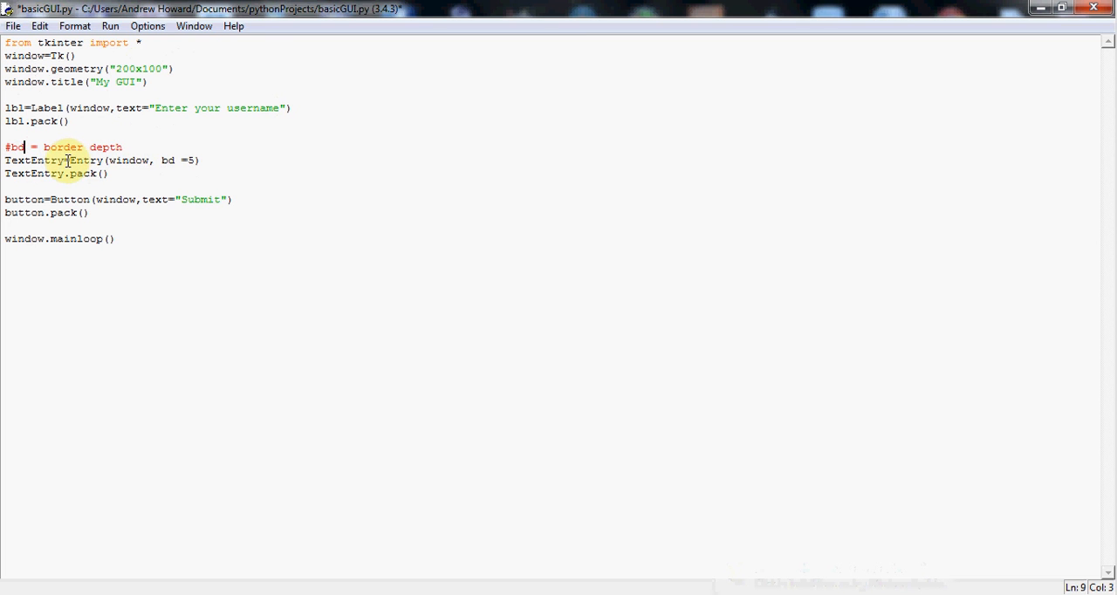
pyautogui.doubleClick(48, 160)
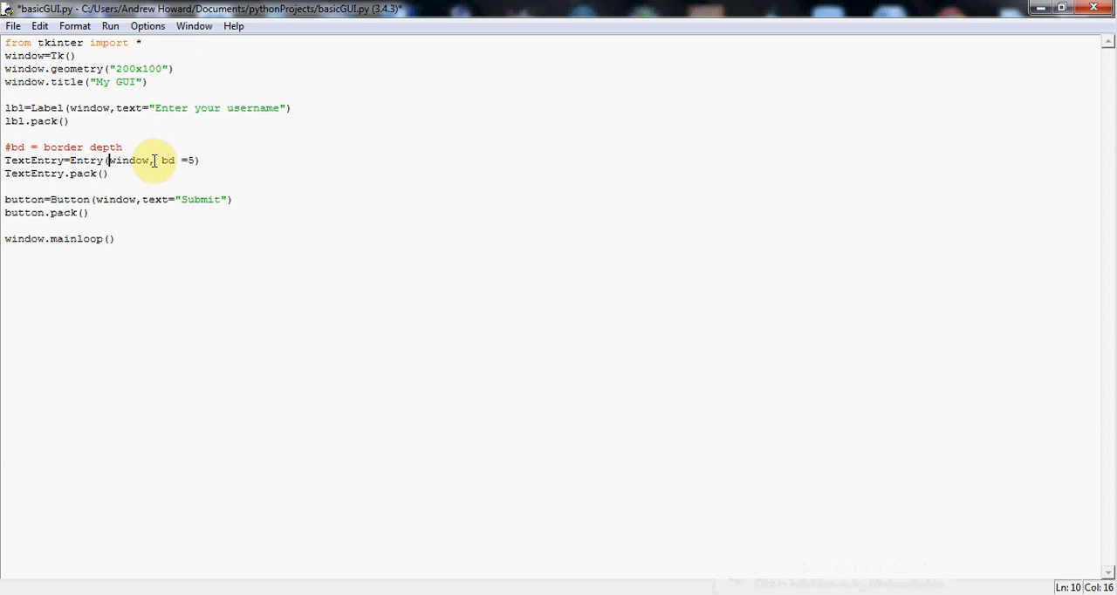
pyautogui.doubleClick(130, 161)
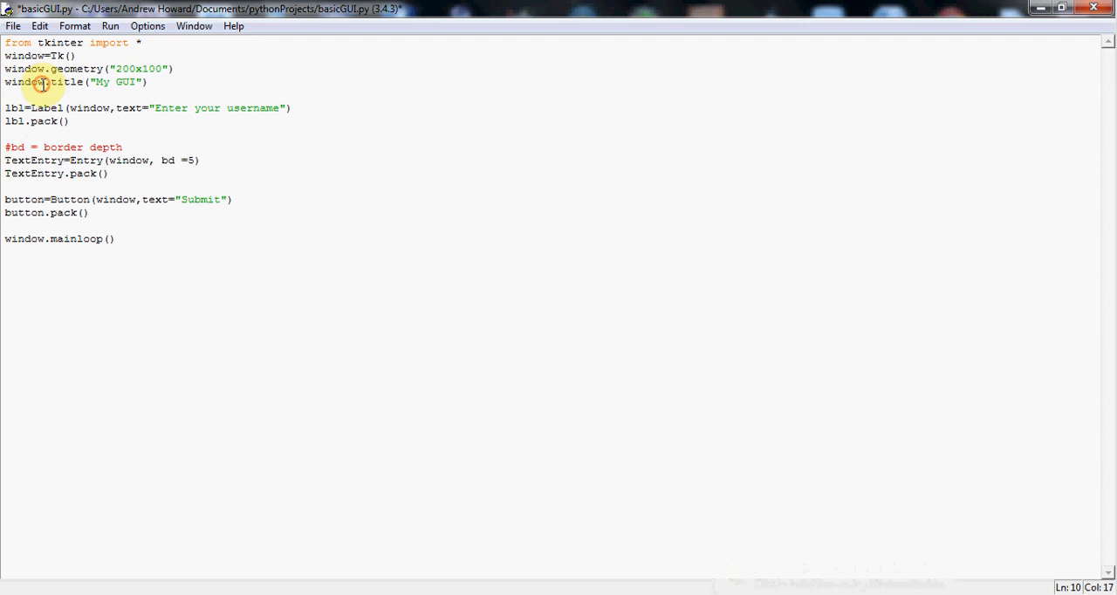
pyautogui.doubleClick(24, 81)
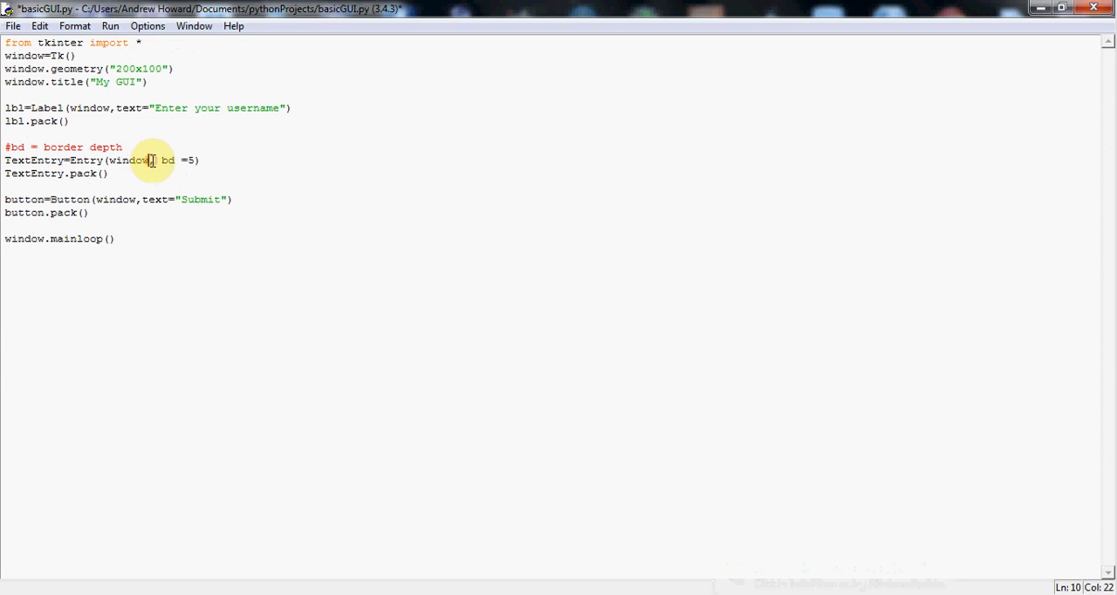
pyautogui.moveTo(156, 160); pyautogui.dragTo(199, 160)
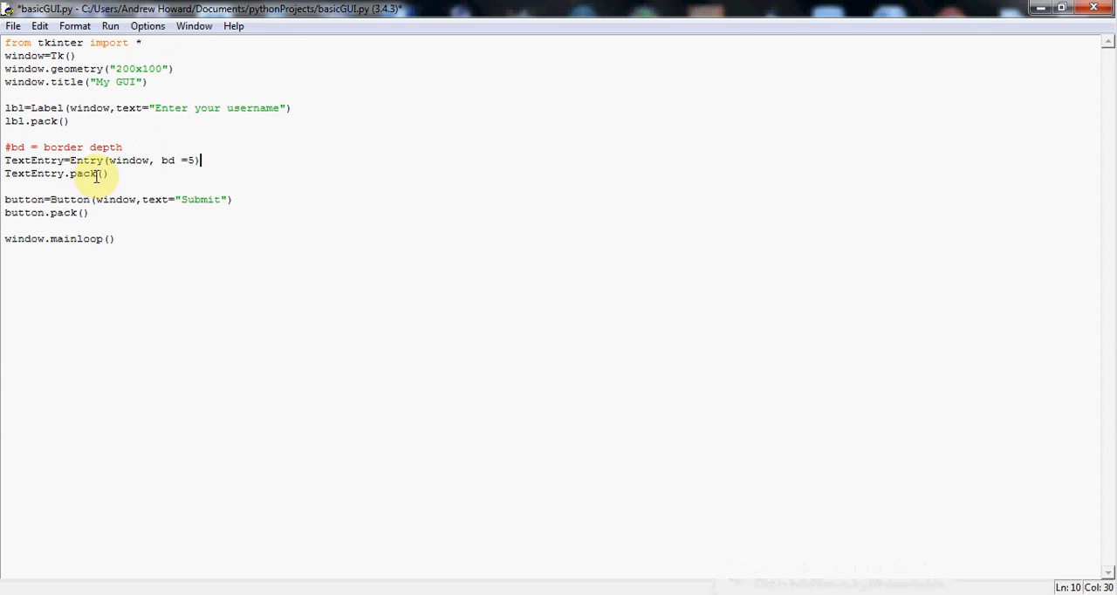
pyautogui.doubleClick(86, 174)
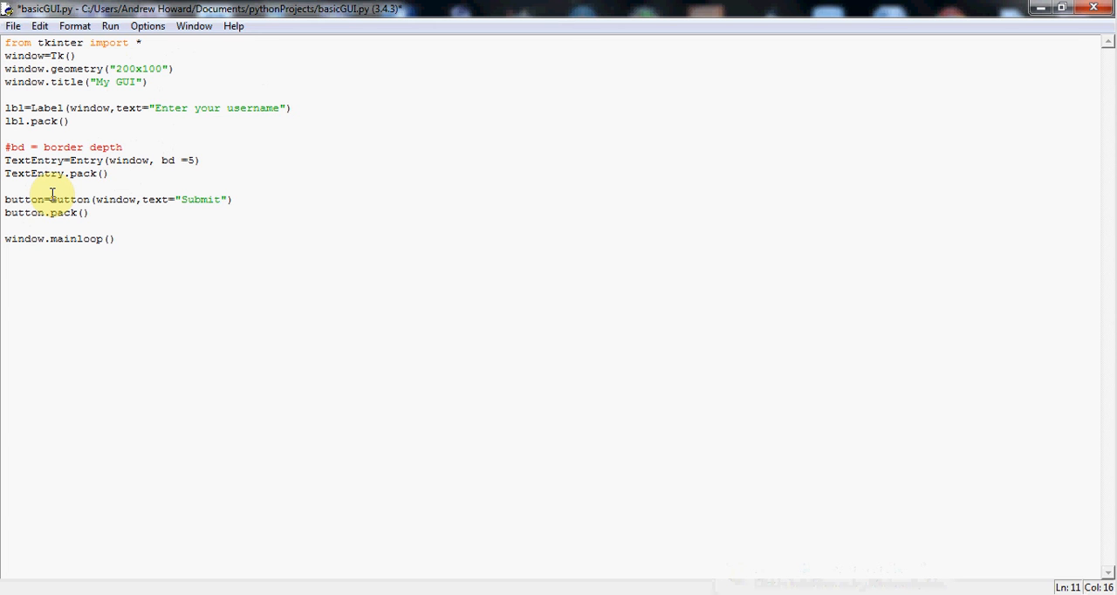
pyautogui.doubleClick(23, 199)
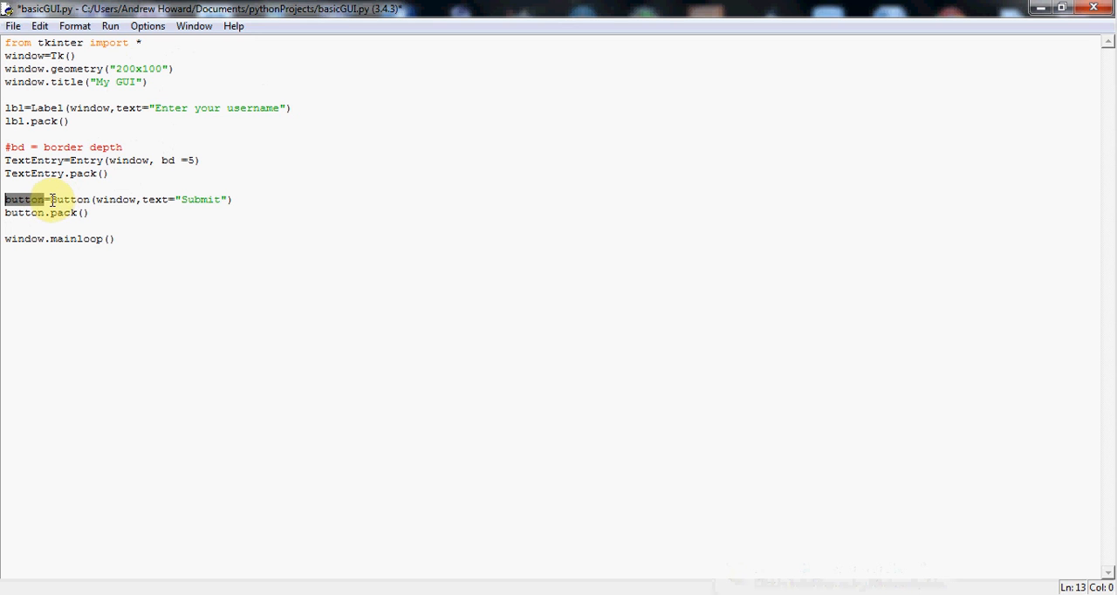
pyautogui.click(54, 199)
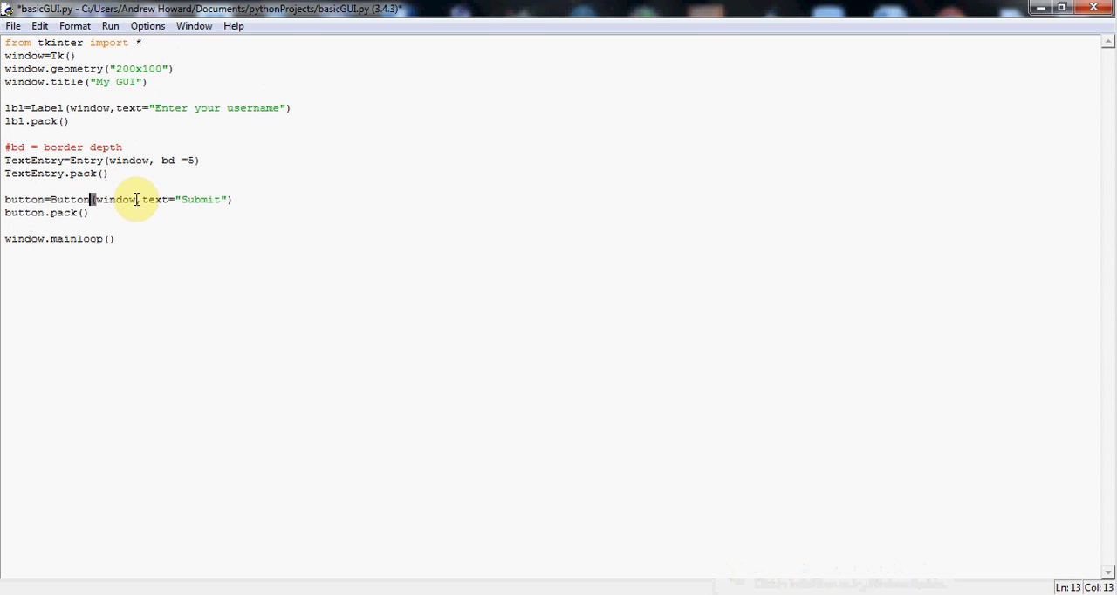
pyautogui.doubleClick(114, 199)
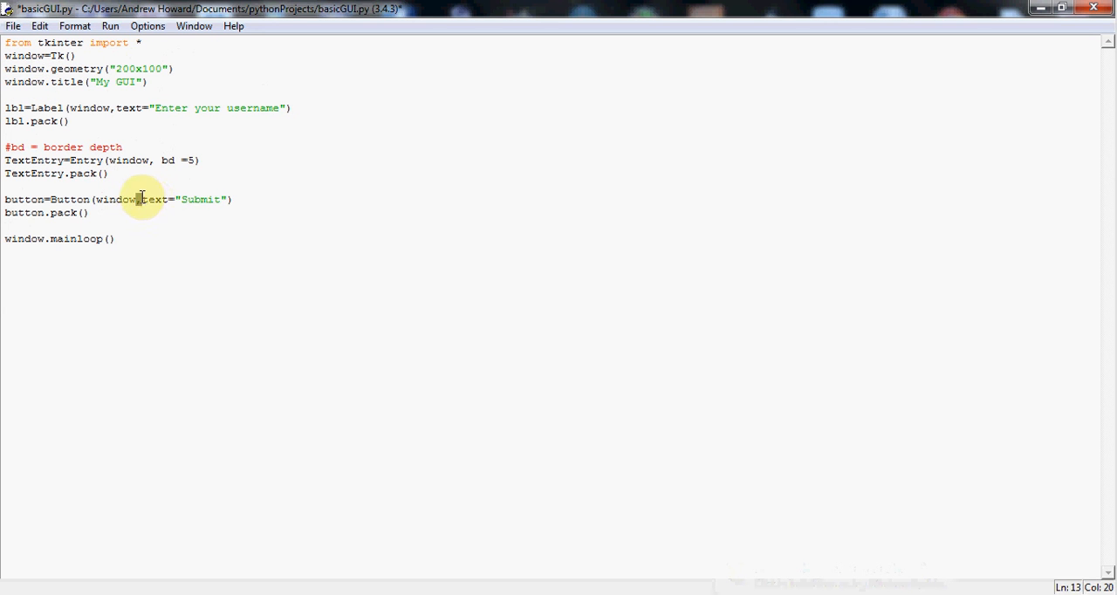
pyautogui.doubleClick(155, 199)
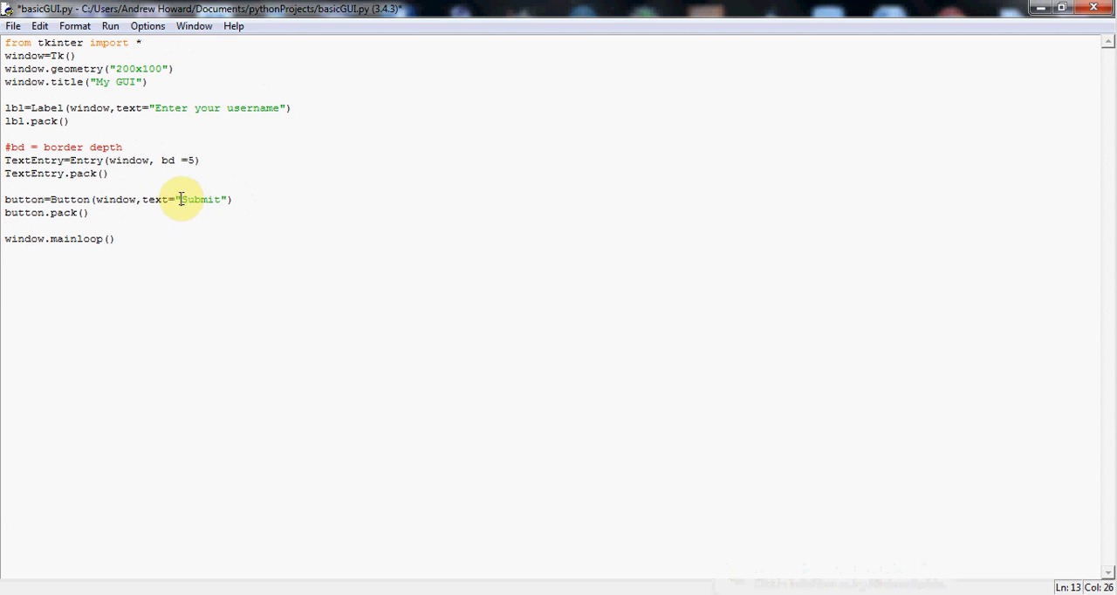
pyautogui.doubleClick(200, 199)
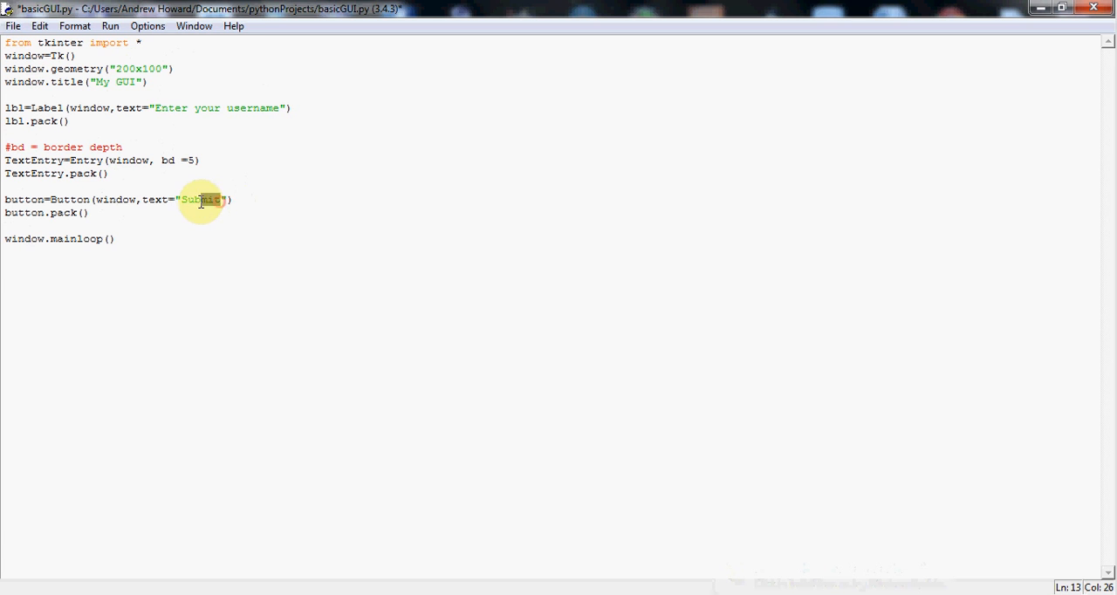
pyautogui.doubleClick(199, 199)
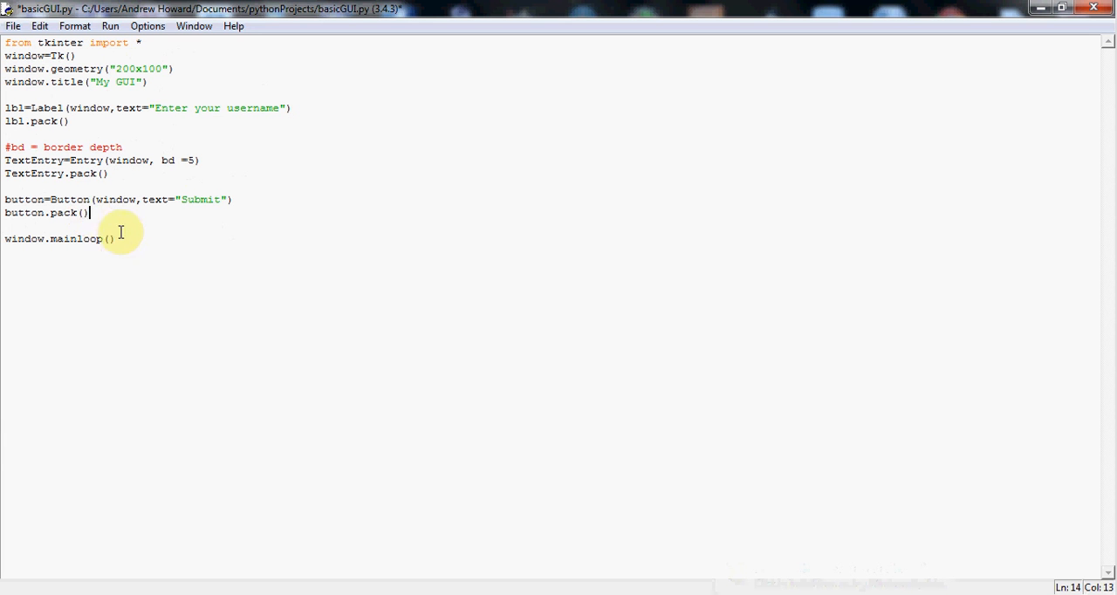
# Highlight window.mainloop(), then run basicGUI.py as a module, saving it first.
pyautogui.tripleClick(56, 238)
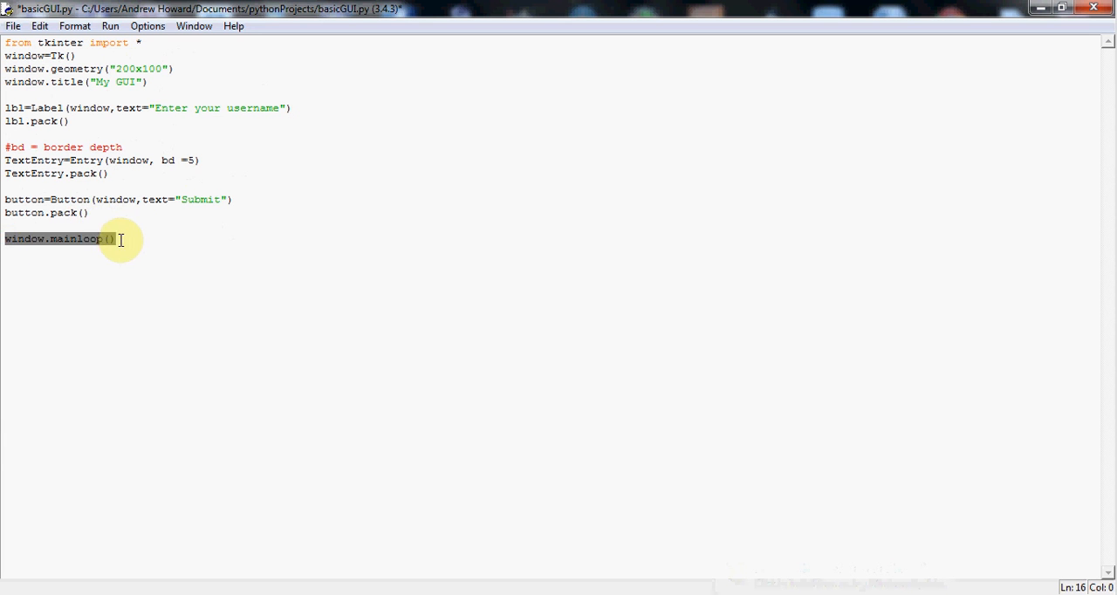
pyautogui.click(113, 238)
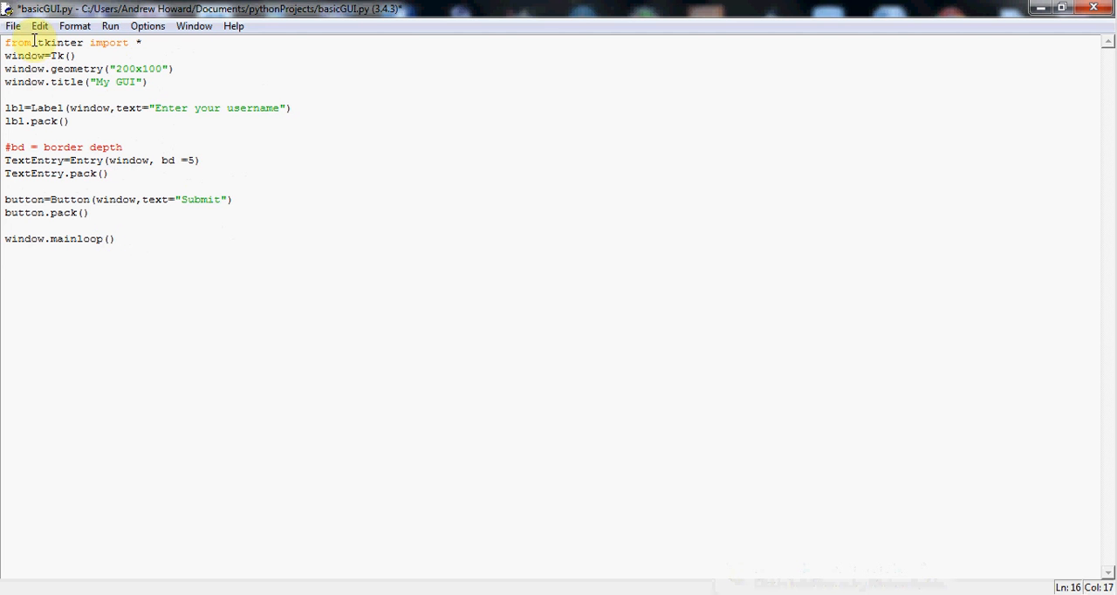
pyautogui.click(110, 26)
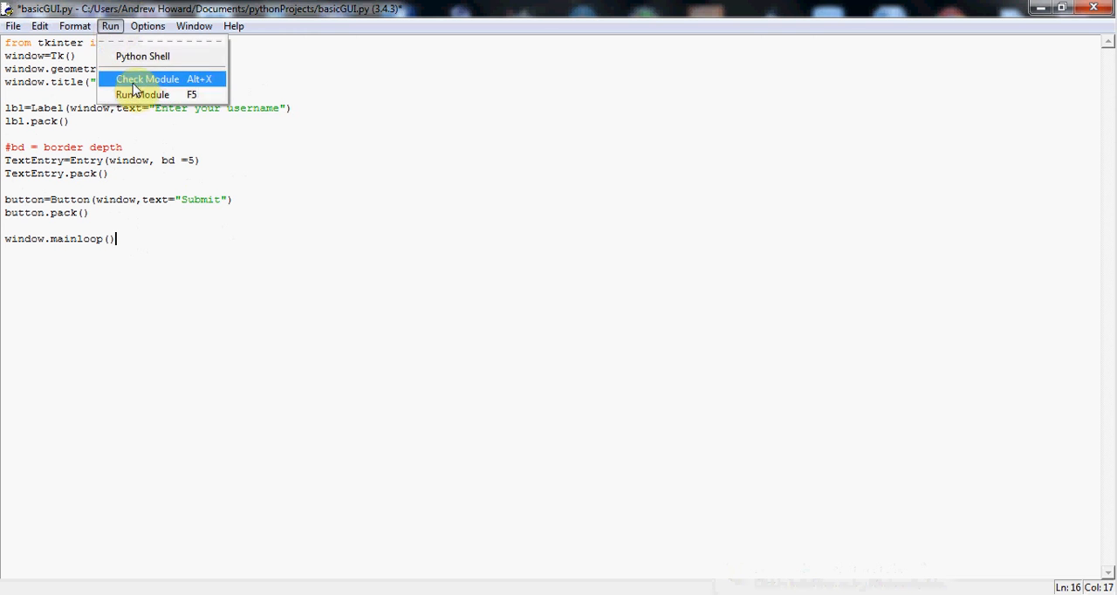
pyautogui.click(146, 78)
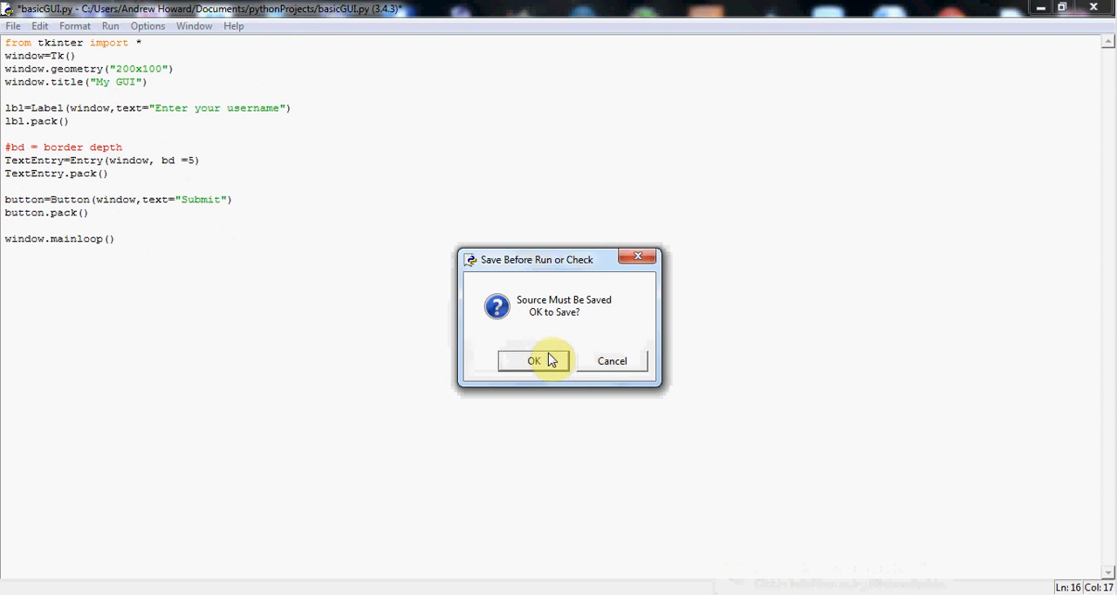
pyautogui.click(534, 360)
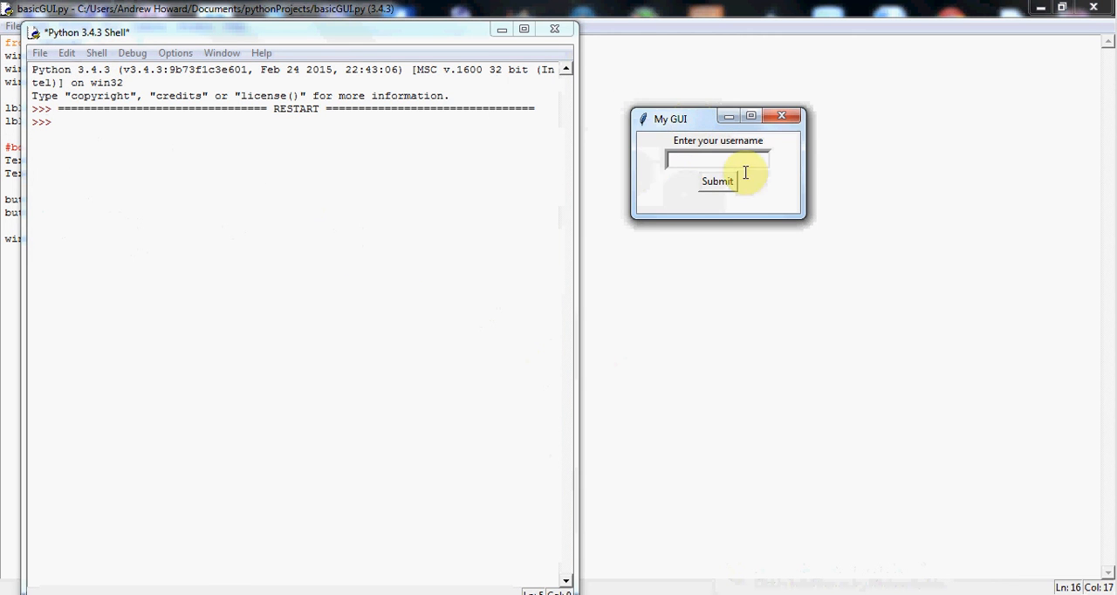
pyautogui.moveTo(685, 144)
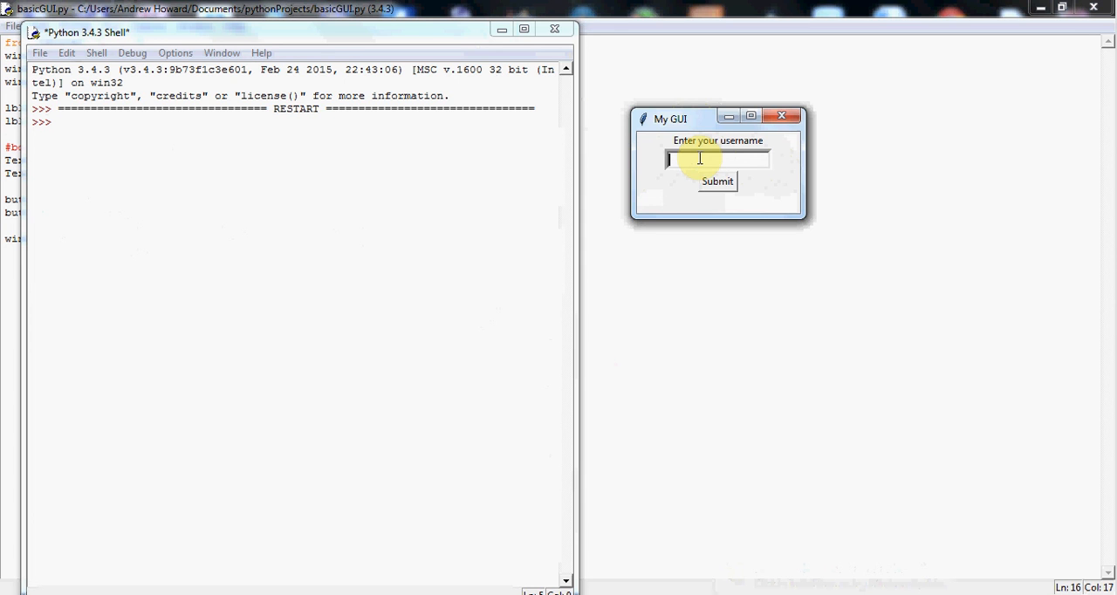
# Type 'bob' into the My GUI username entry and minimize the Python Shell.
pyautogui.write('bob')
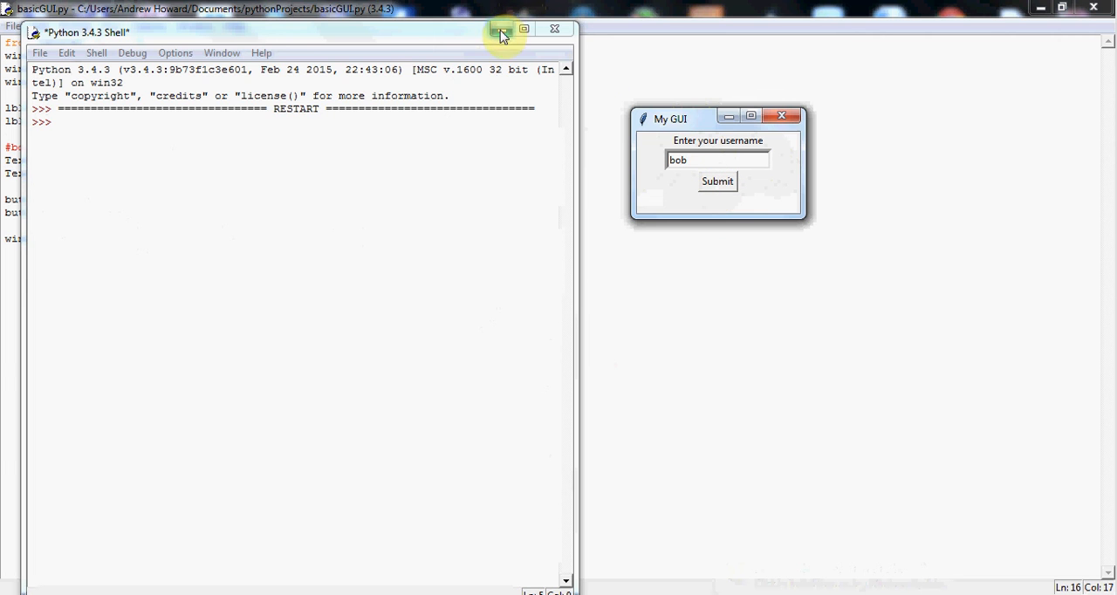
pyautogui.click(502, 28)
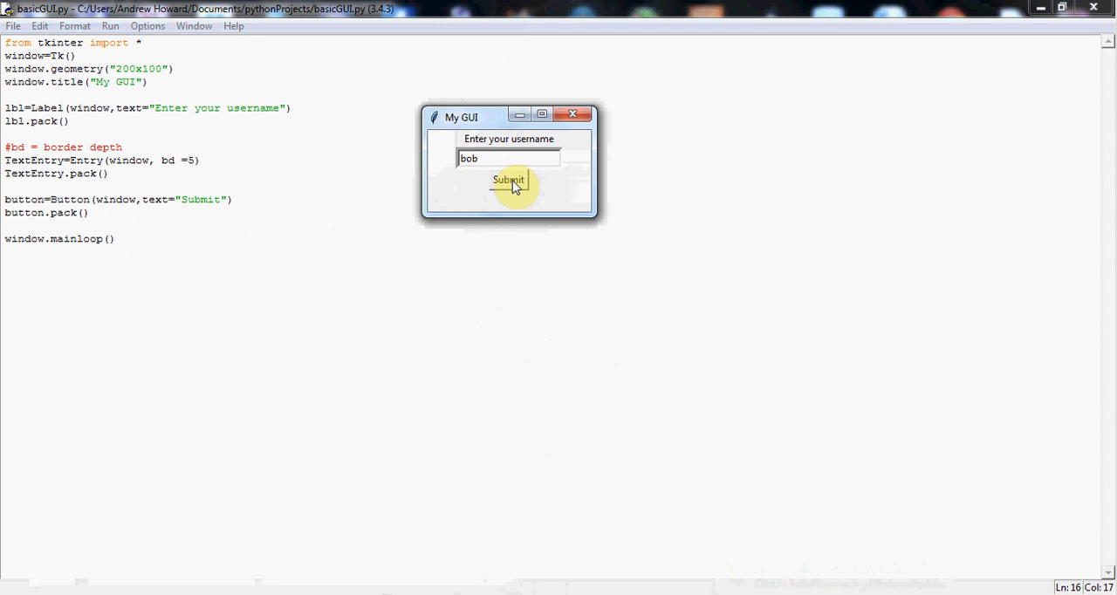
pyautogui.click(509, 158)
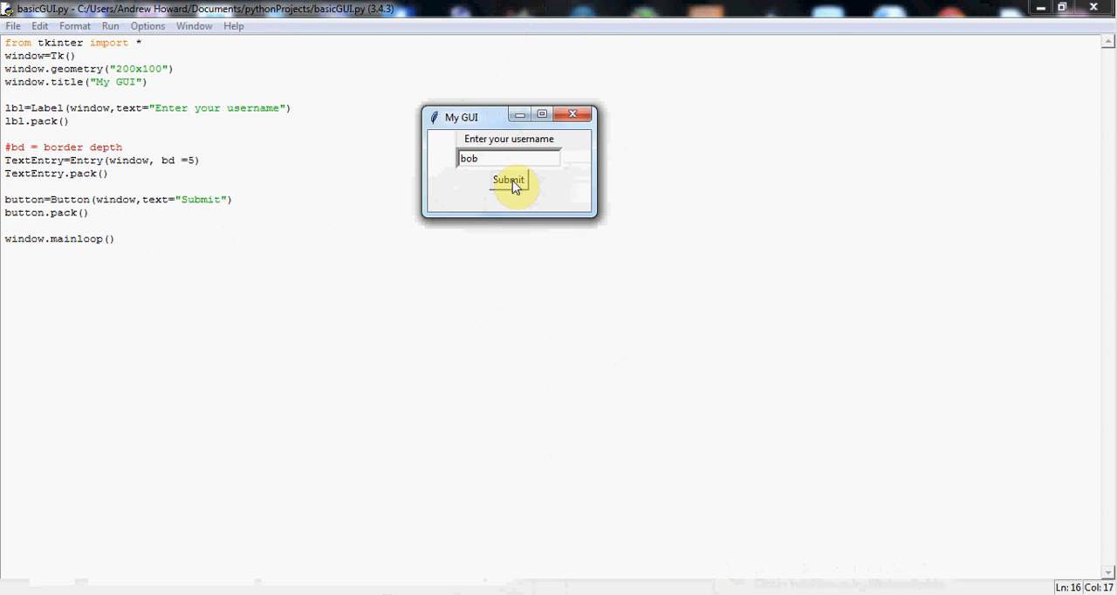
pyautogui.moveTo(364, 229)
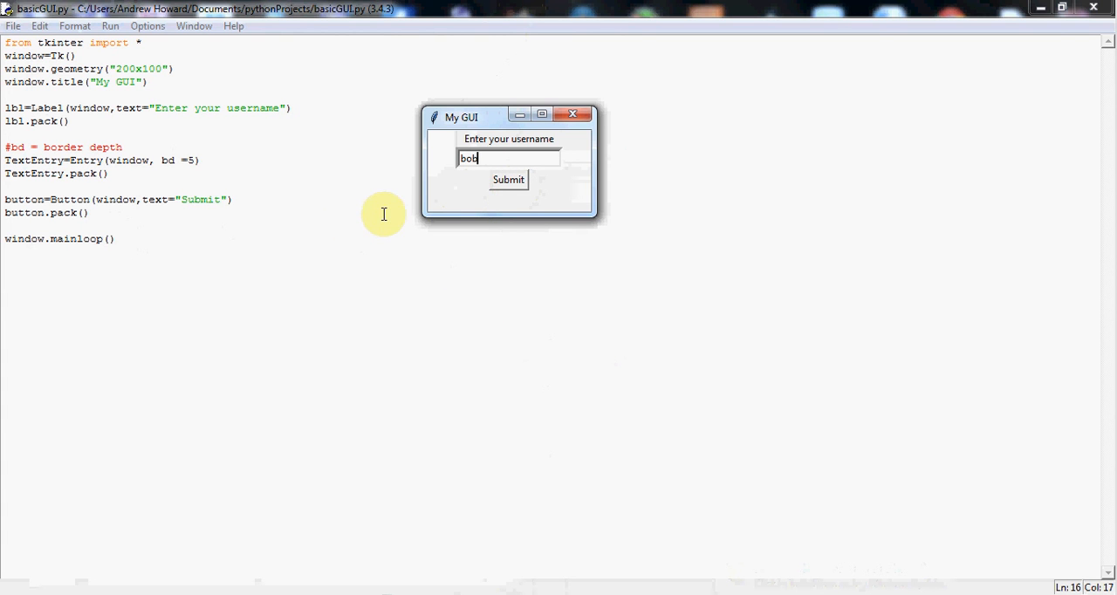
pyautogui.moveTo(497, 209)
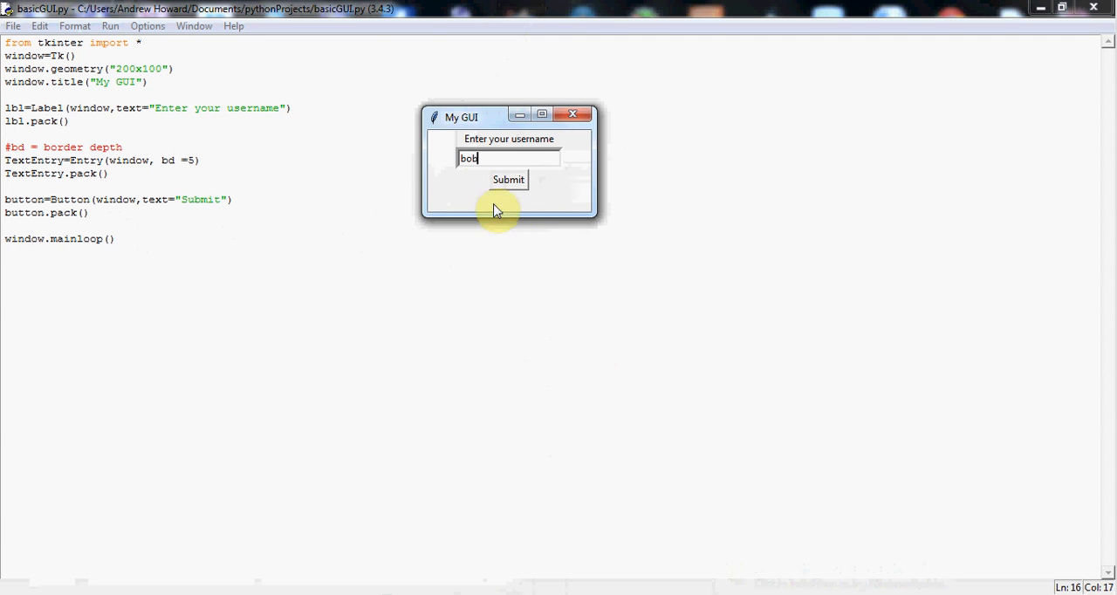
pyautogui.moveTo(343, 236)
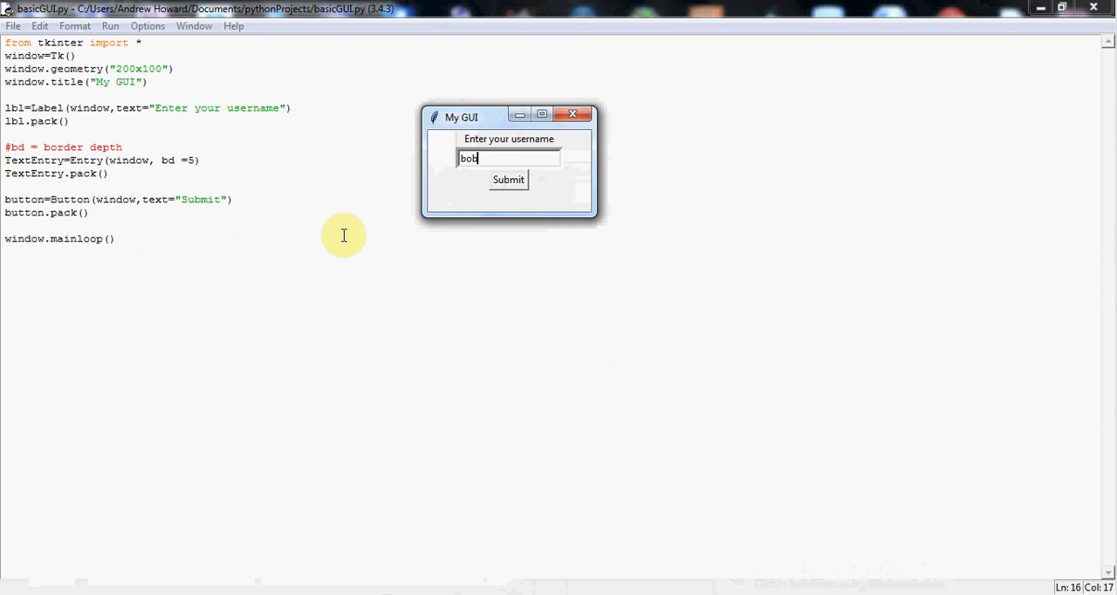